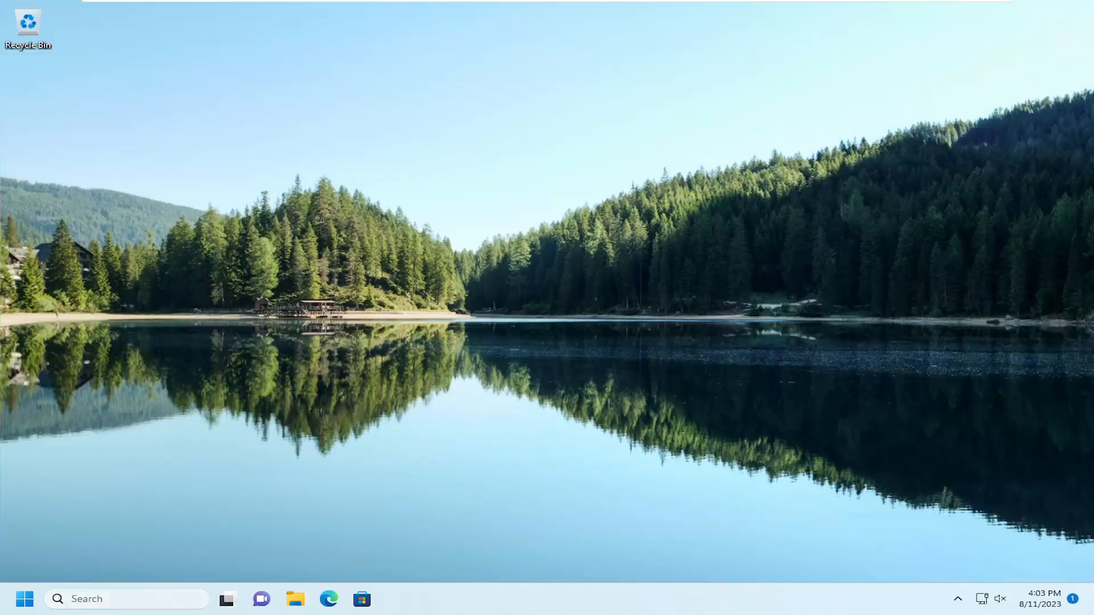
- Search the Start menu for cmd and show the Command Prompt result's options
{"action": "type", "text": "cmd"}
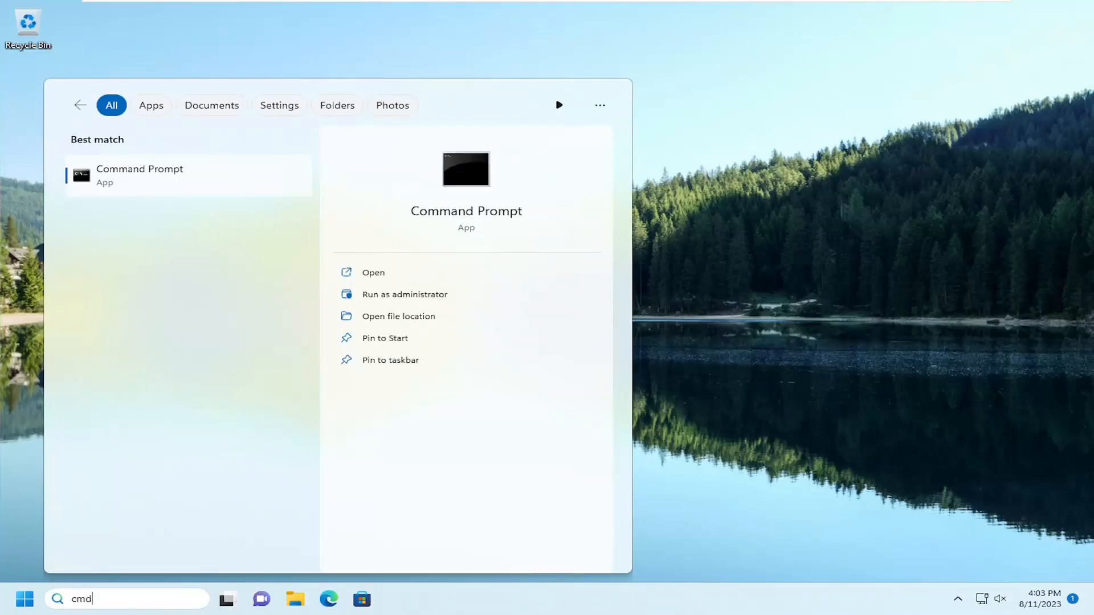
{"action": "right_click", "coordinate": [139, 175]}
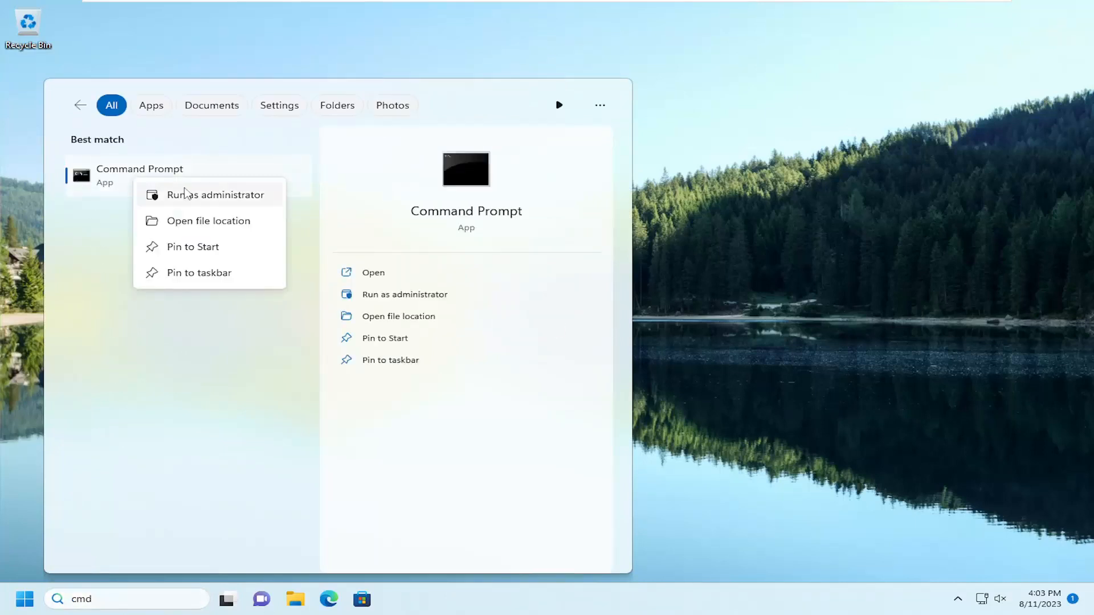
- Launch Command Prompt with administrator rights from the result's options
{"action": "left_click", "coordinate": [215, 195]}
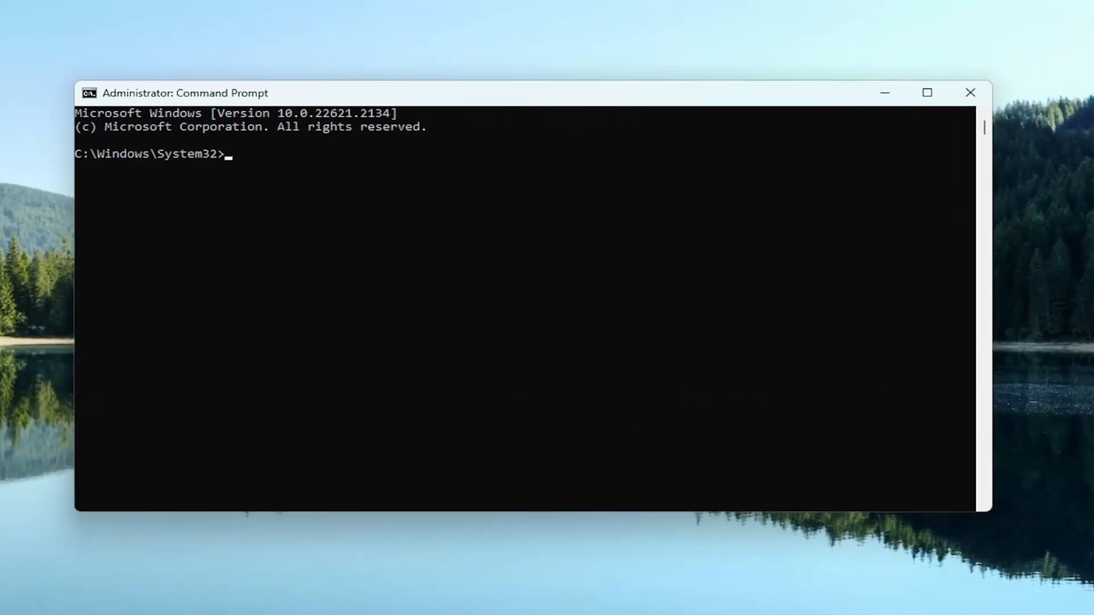
{"action": "mouse_move", "coordinate": [538, 131]}
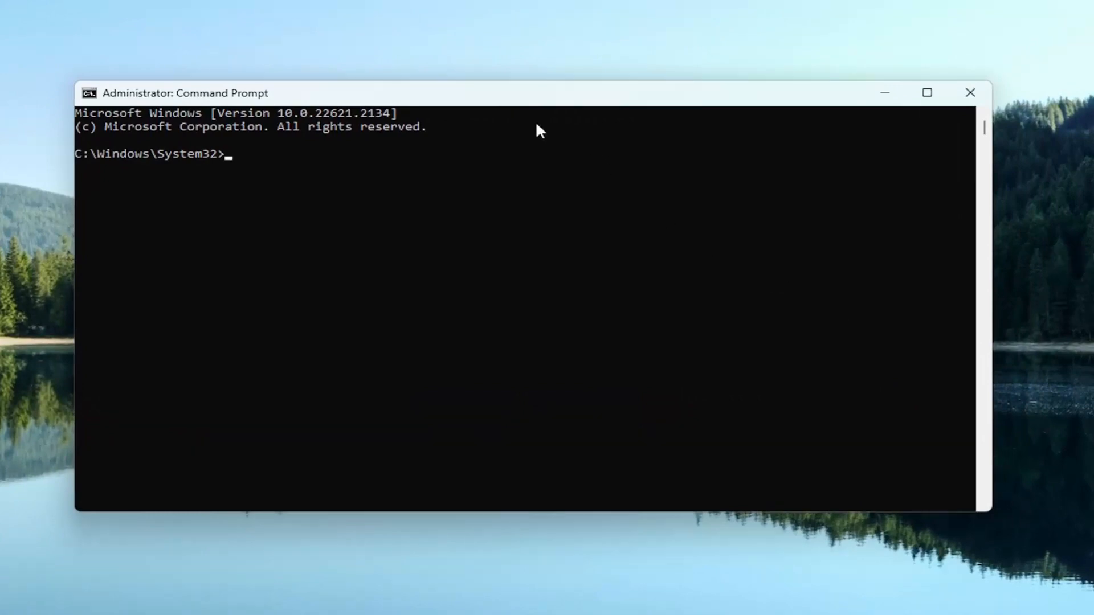
{"action": "mouse_move", "coordinate": [450, 108]}
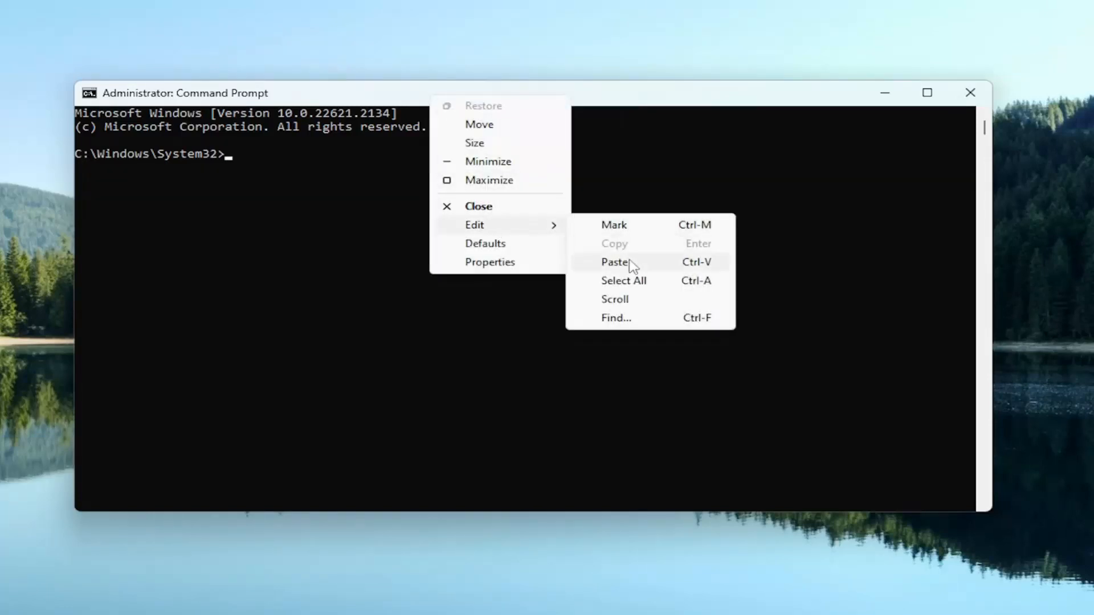
{"action": "left_click", "coordinate": [614, 262]}
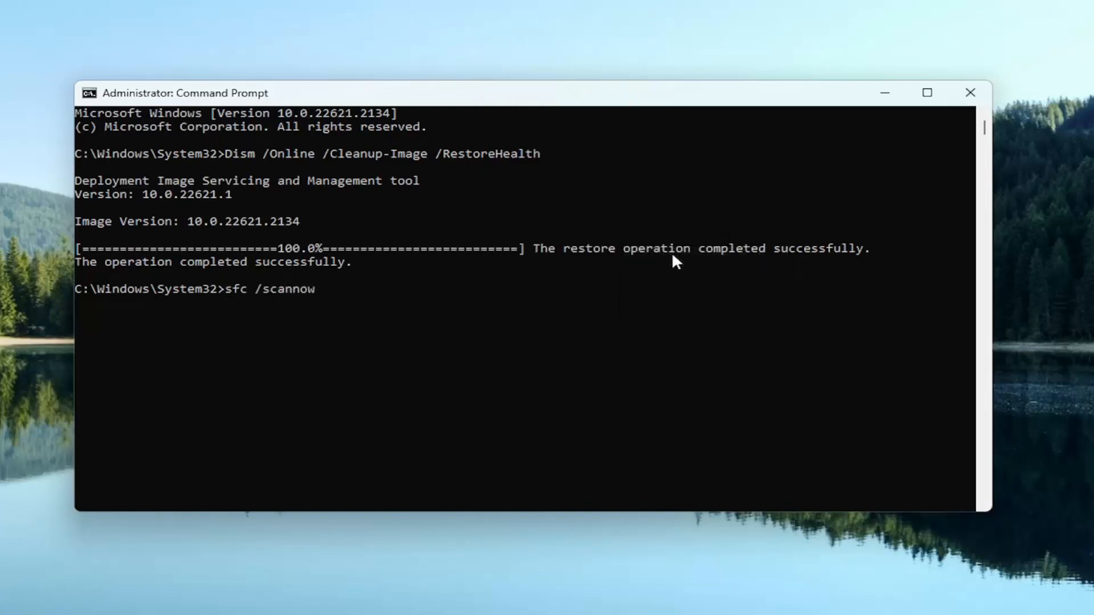
- Run sfc /scannow to completion with no integrity violations, then close the window
{"action": "key", "text": "enter"}
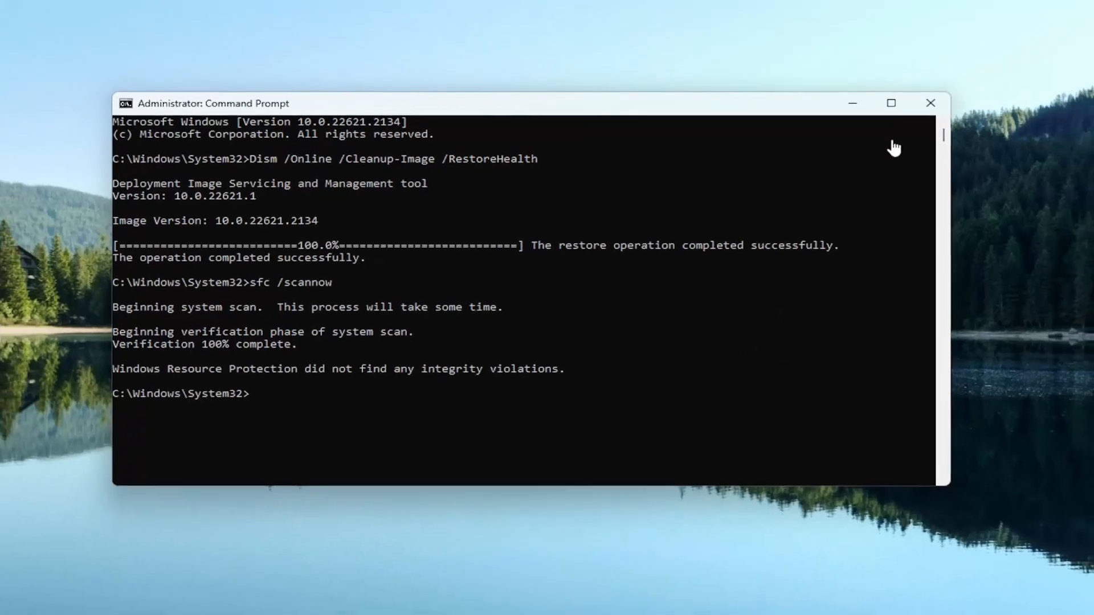
{"action": "left_click", "coordinate": [930, 104]}
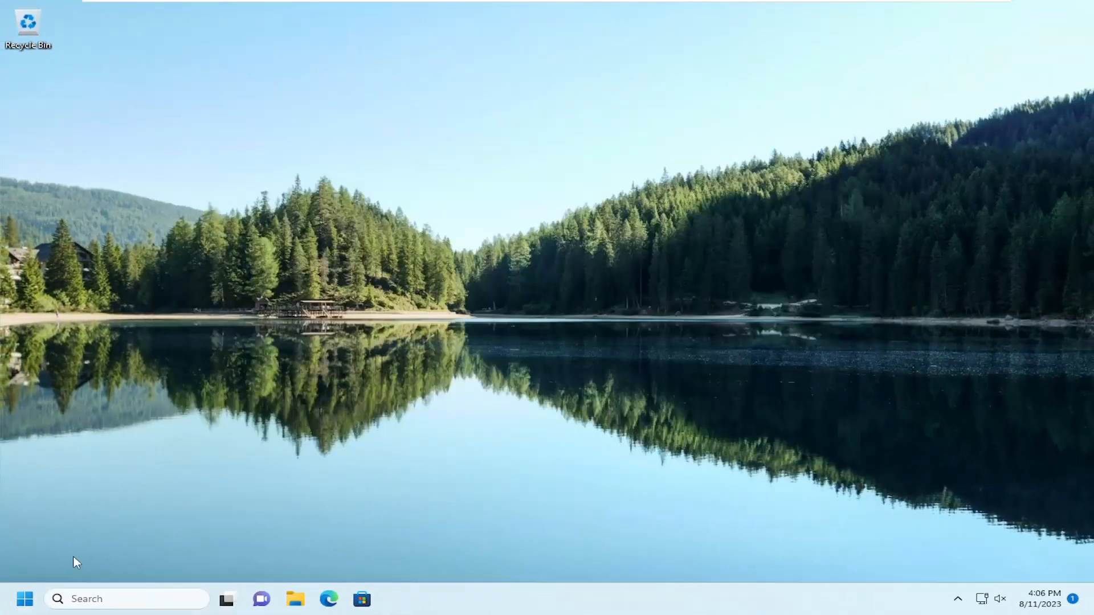